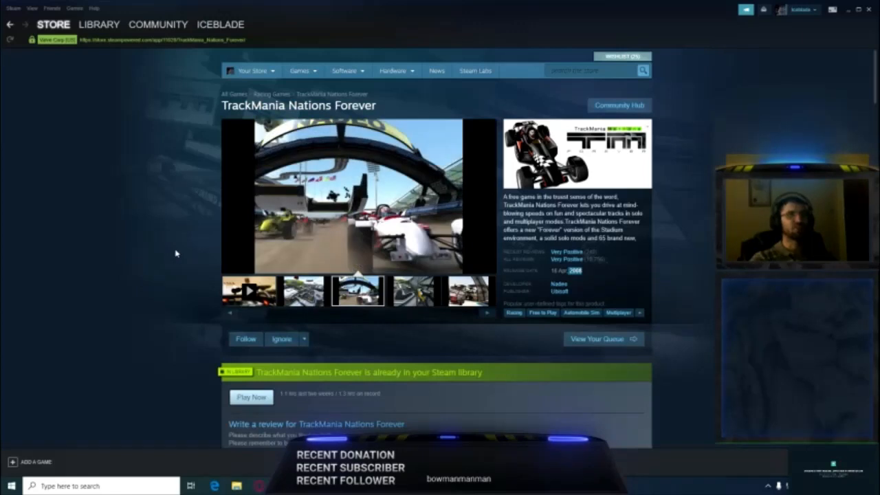
mouse_move(57, 239)
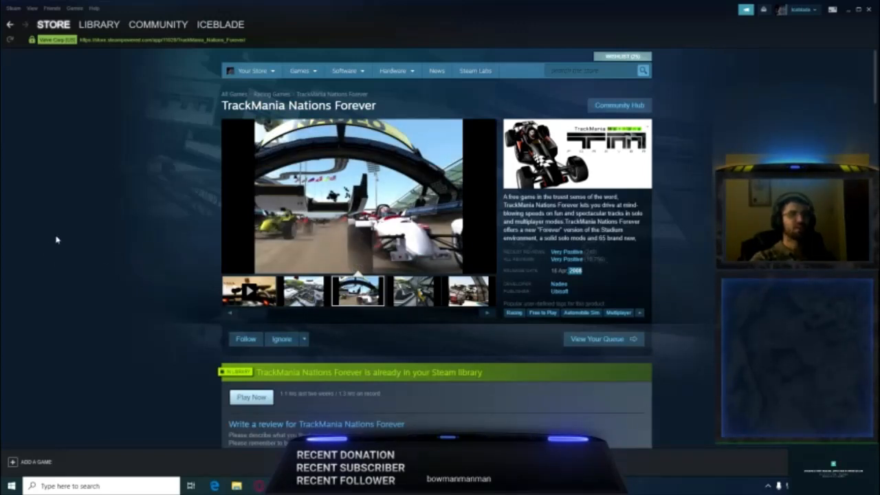
mouse_move(148, 194)
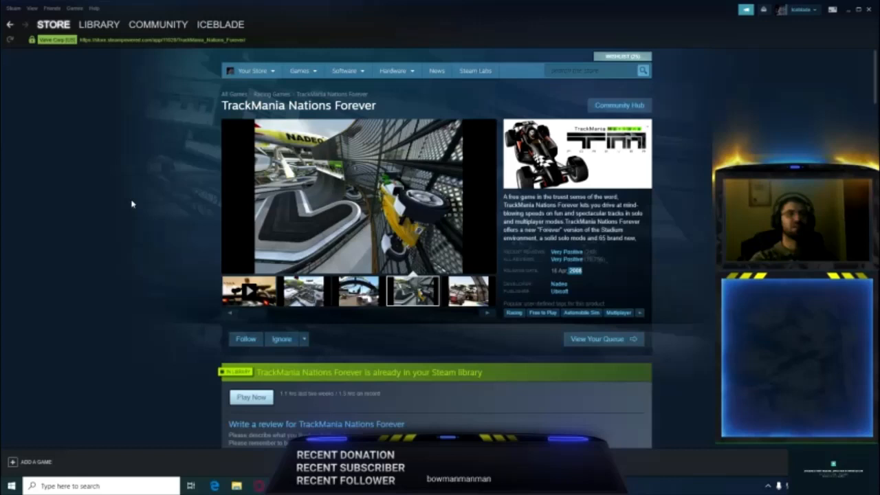
mouse_move(187, 240)
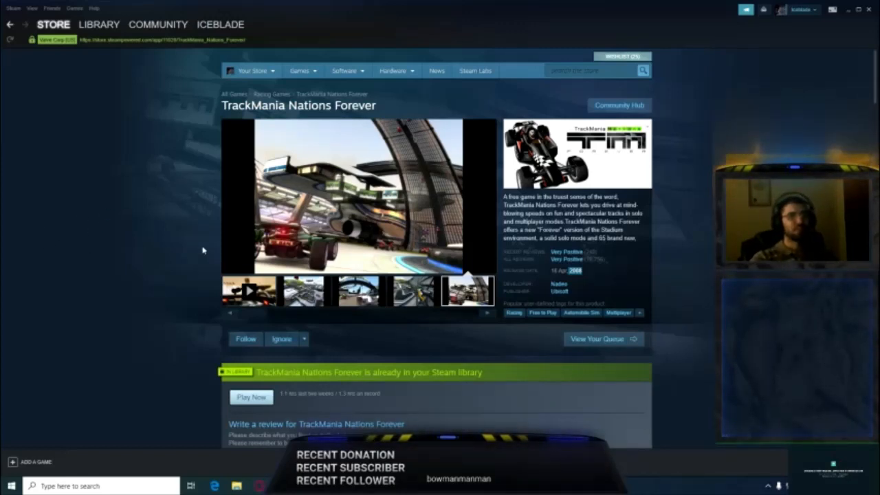
mouse_move(152, 254)
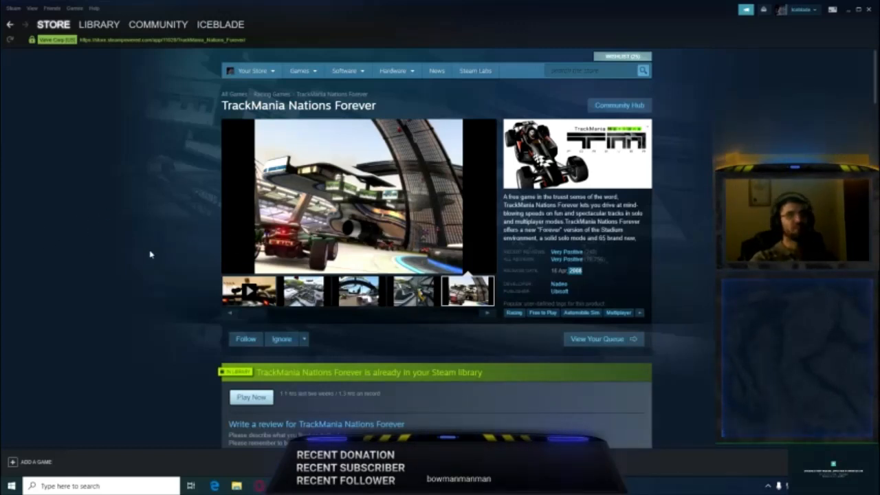
mouse_move(144, 179)
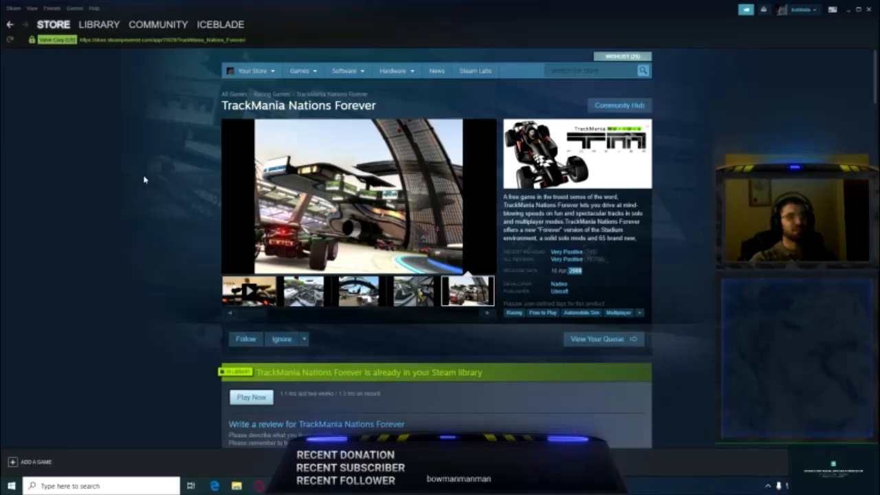
mouse_move(341, 230)
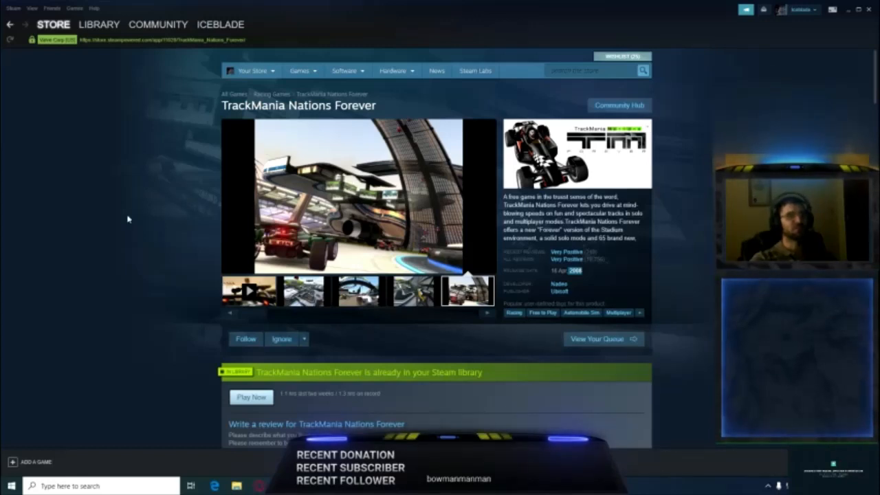
mouse_move(136, 235)
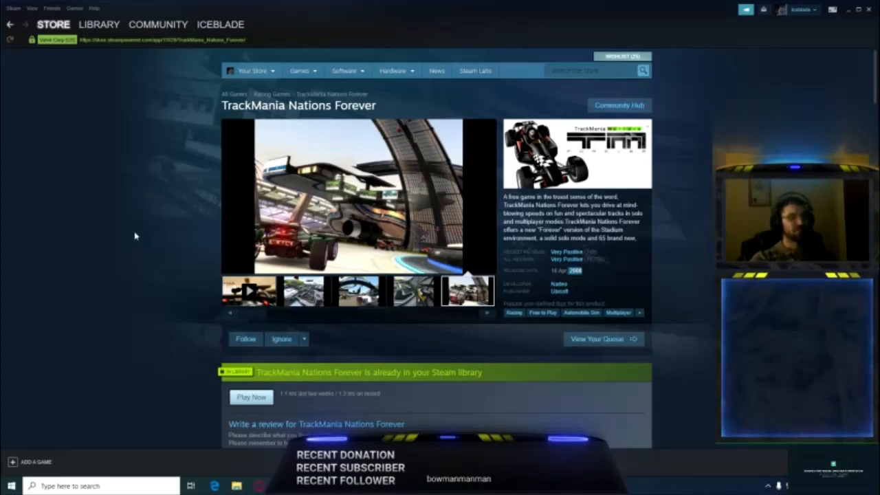
mouse_move(112, 219)
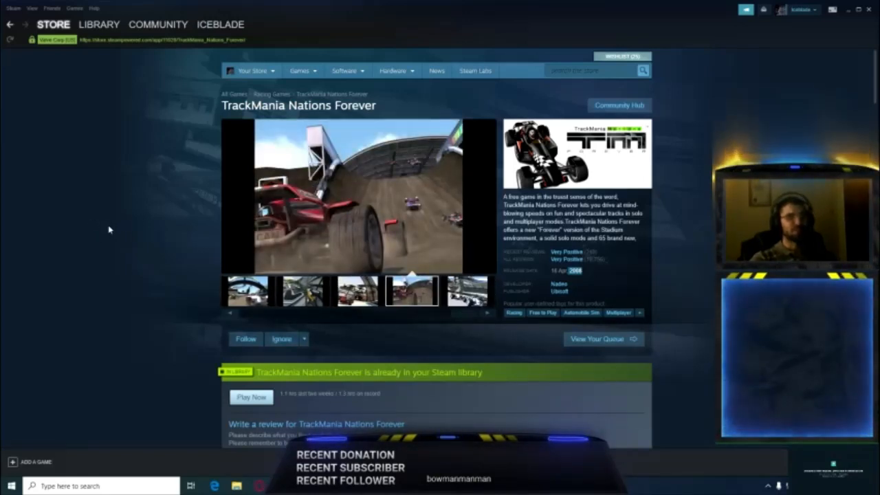
mouse_move(201, 206)
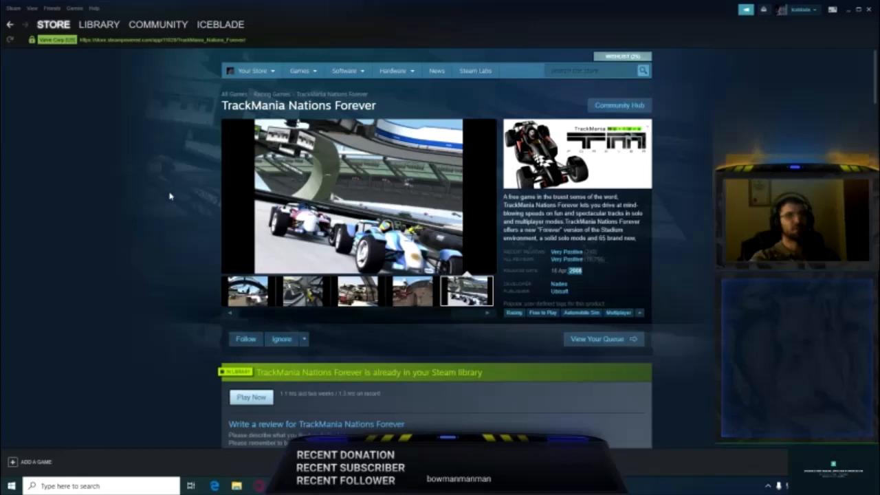
mouse_move(144, 189)
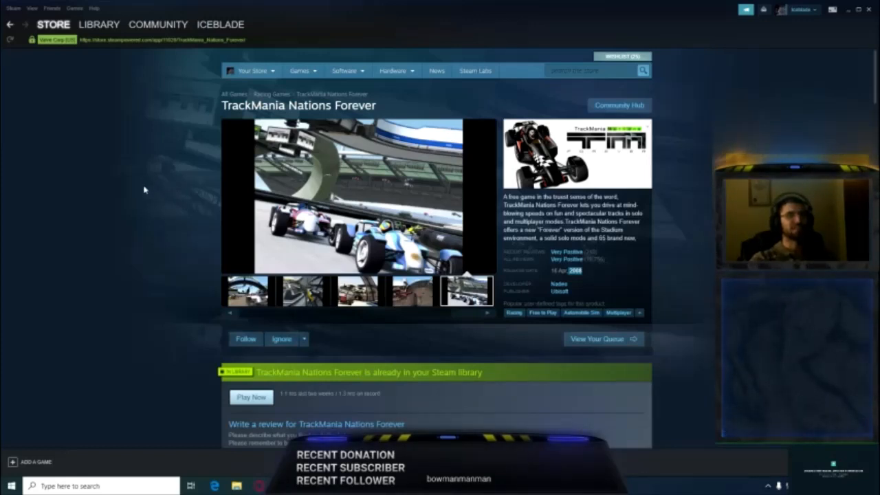
Scroll the TrackMania Nations Forever store page to About This Game and System Requirements
scroll(down, 3)
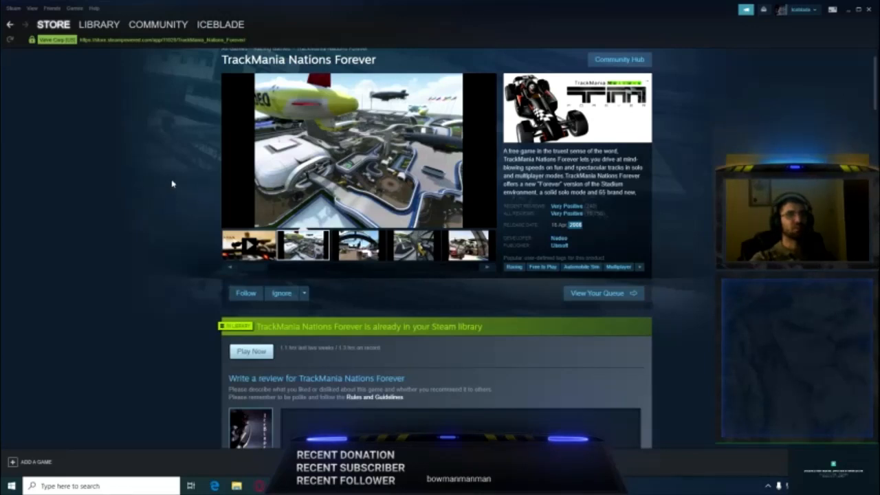
mouse_move(144, 184)
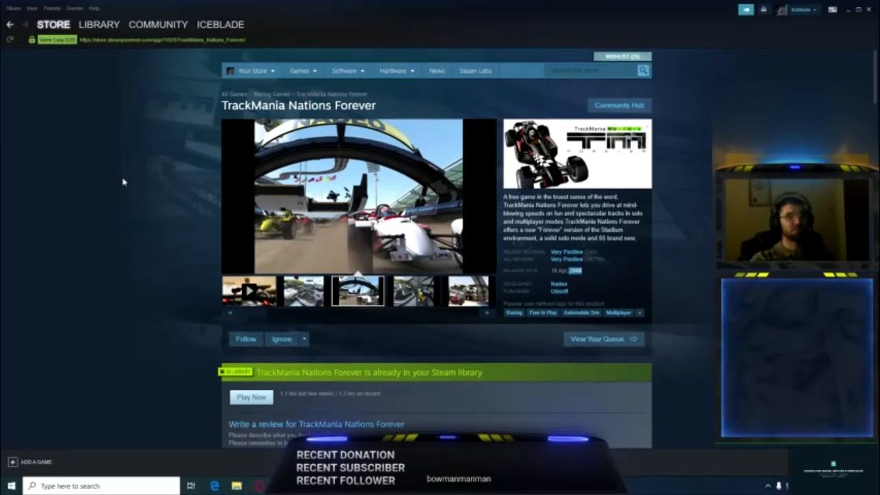
mouse_move(68, 215)
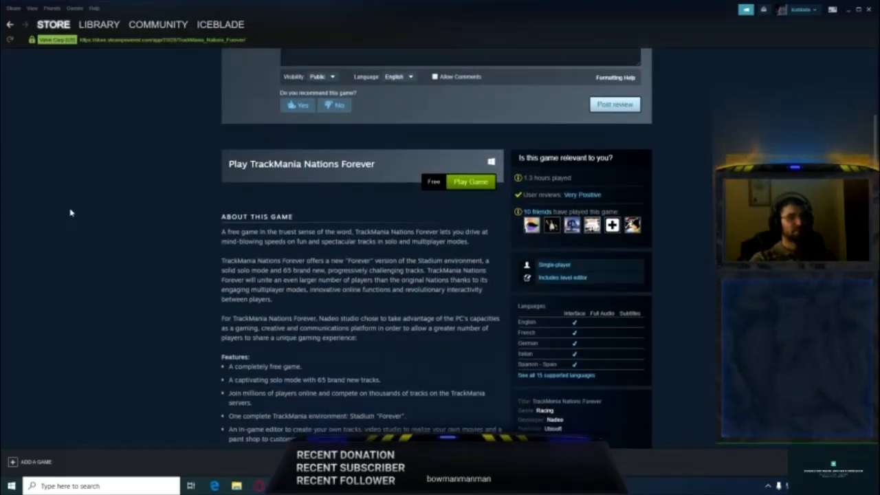
scroll(down, 3)
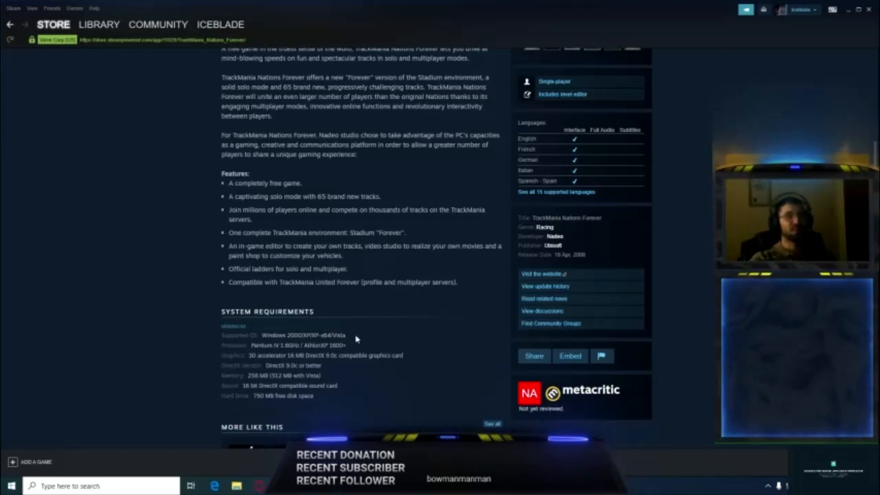
mouse_move(365, 336)
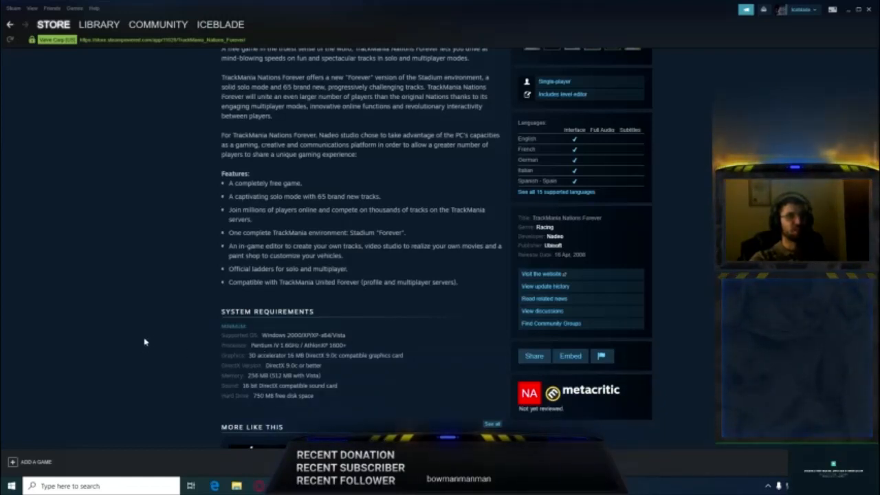
Scroll down to Customer Reviews to read the negative white-screen reviews
scroll(down, 3)
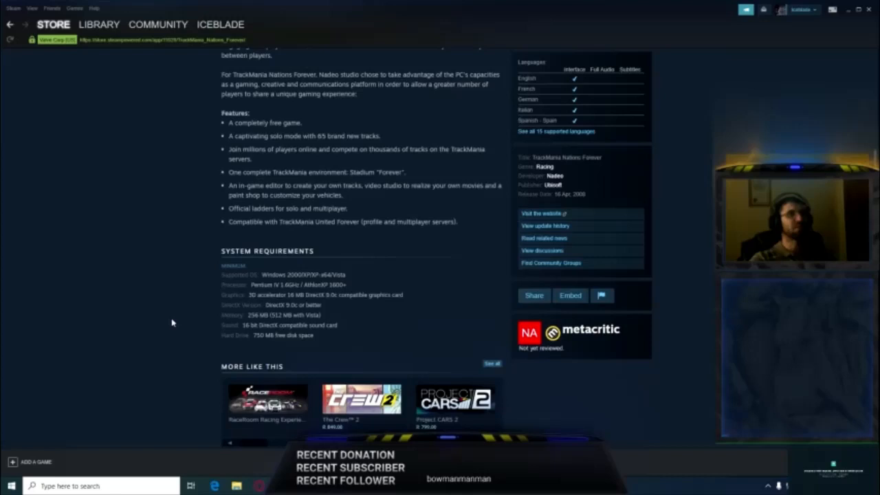
scroll(down, 3)
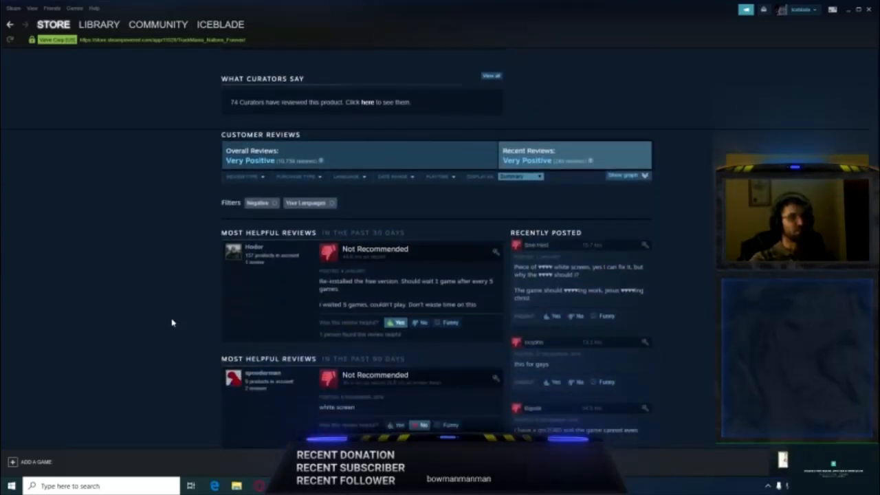
scroll(down, 3)
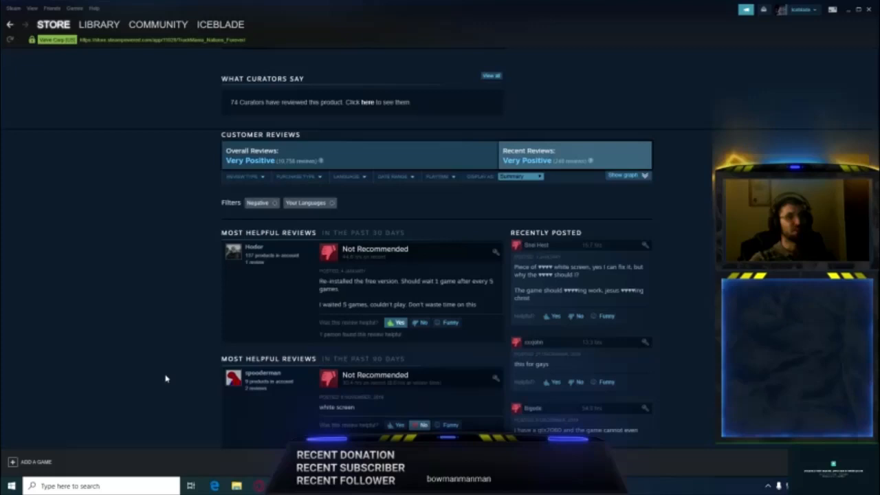
scroll(down, 3)
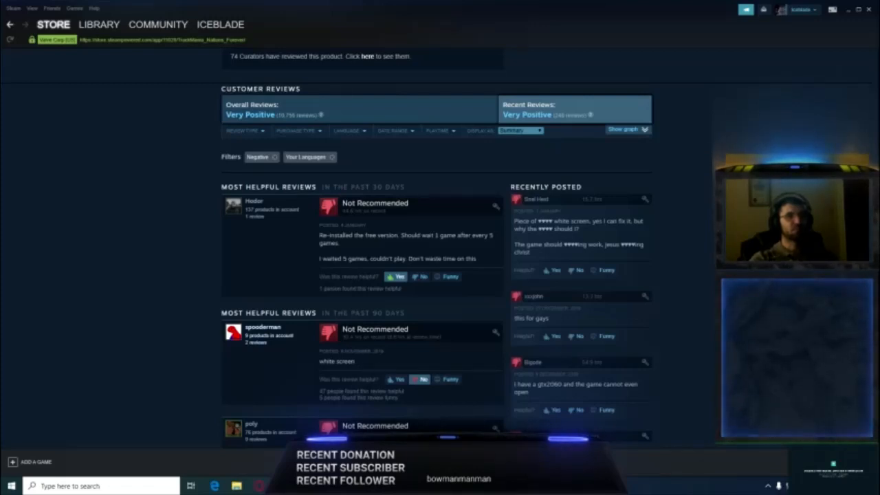
mouse_move(380, 366)
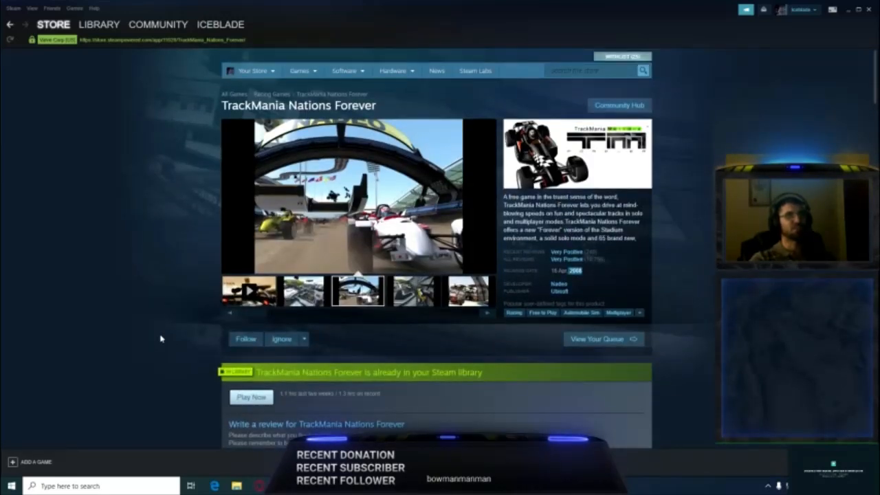
Scroll through the store page reviews, then set Steam aside to reveal Free Download Manager
click(414, 290)
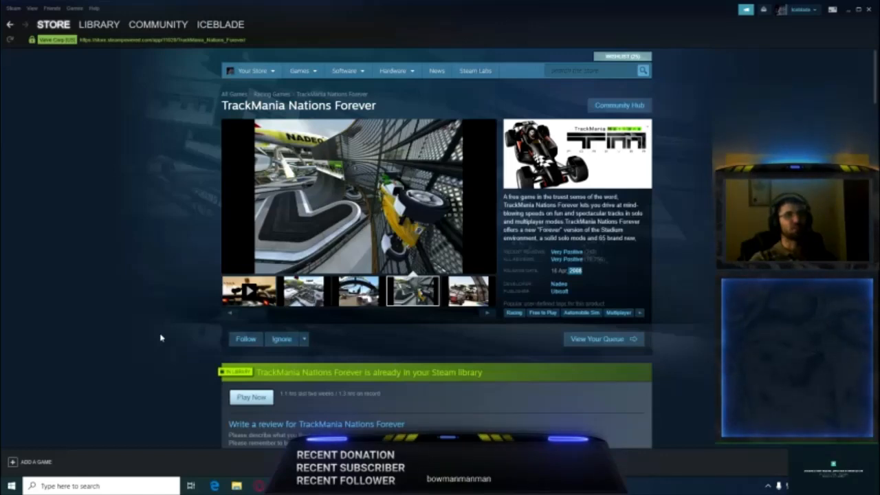
scroll(down, 3)
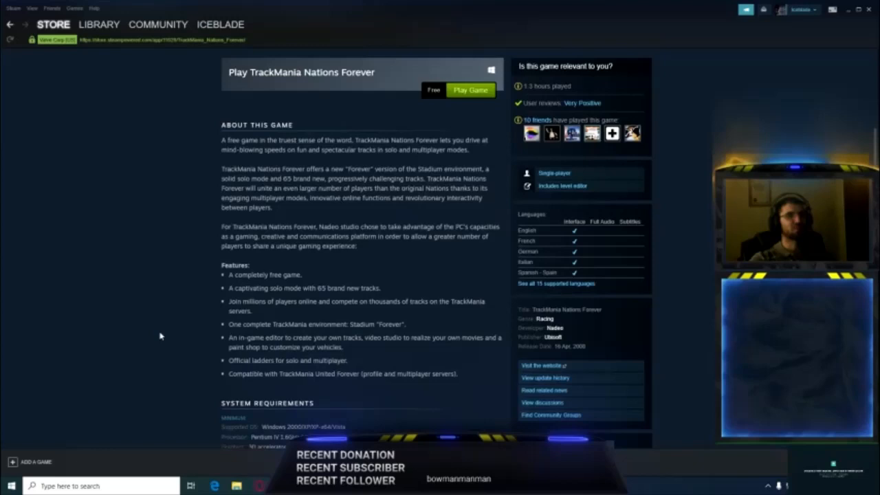
scroll(down, 3)
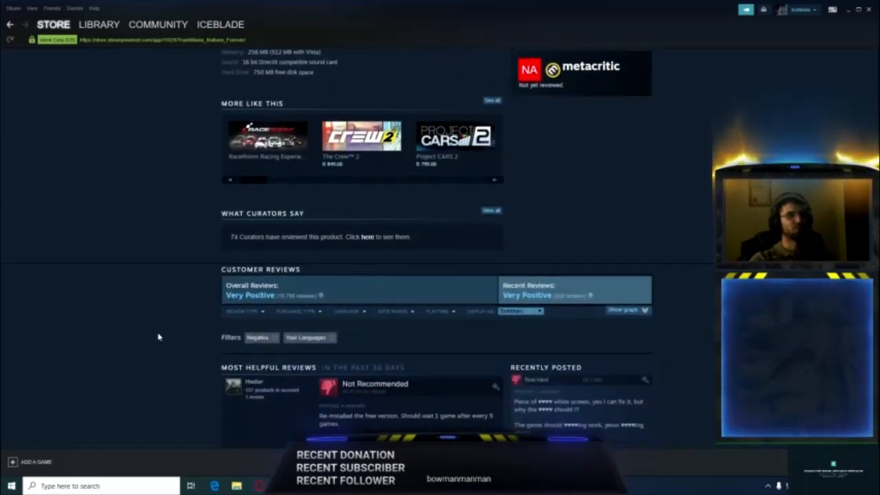
scroll(down, 3)
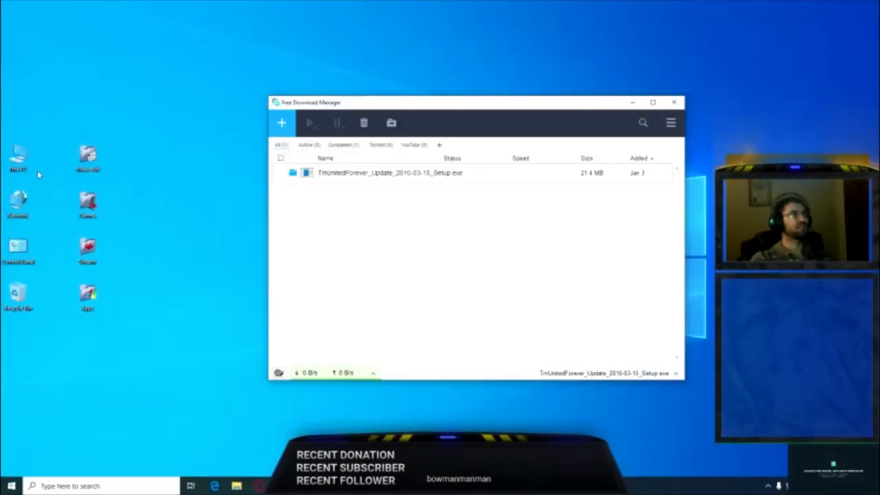
Browse to D:\SteamLibrary\steamapps\common\TrackMania Nations Forever and select the Nadeo file
click(236, 486)
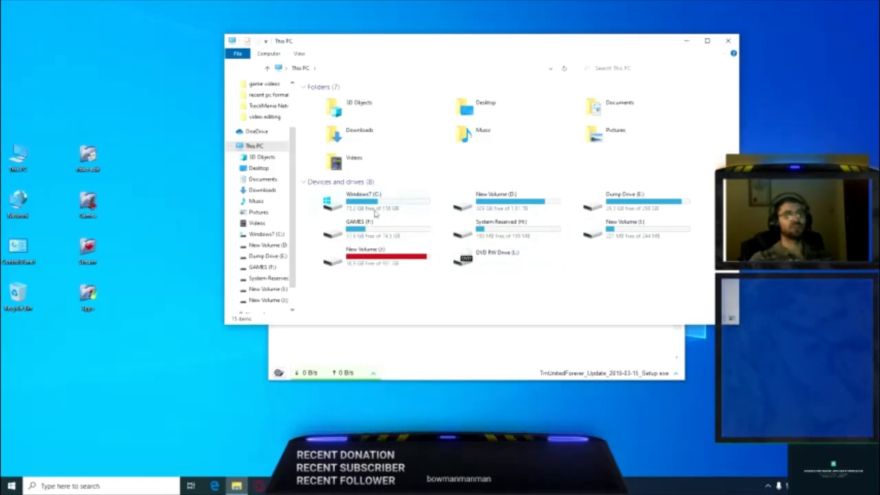
mouse_move(374, 203)
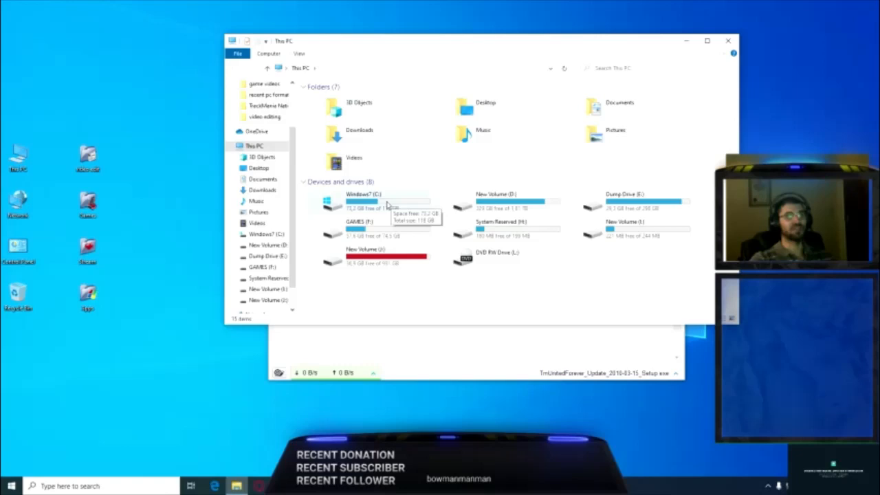
click(499, 200)
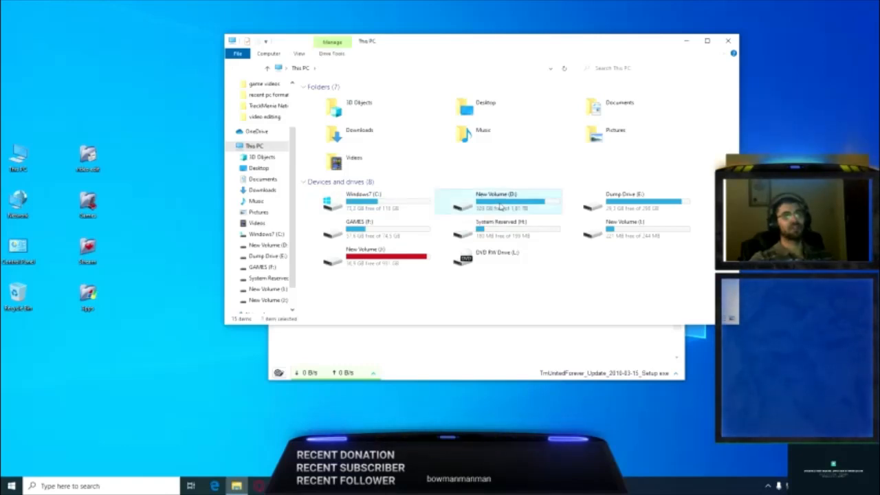
double_click(498, 199)
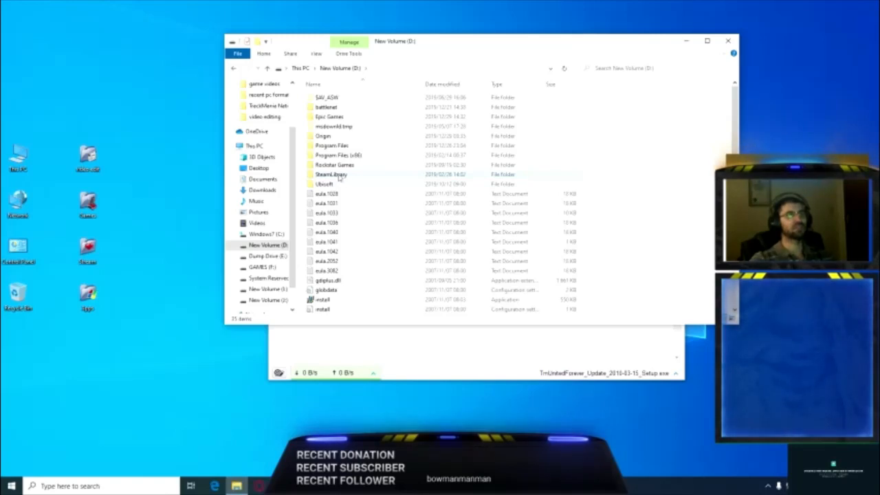
mouse_move(342, 177)
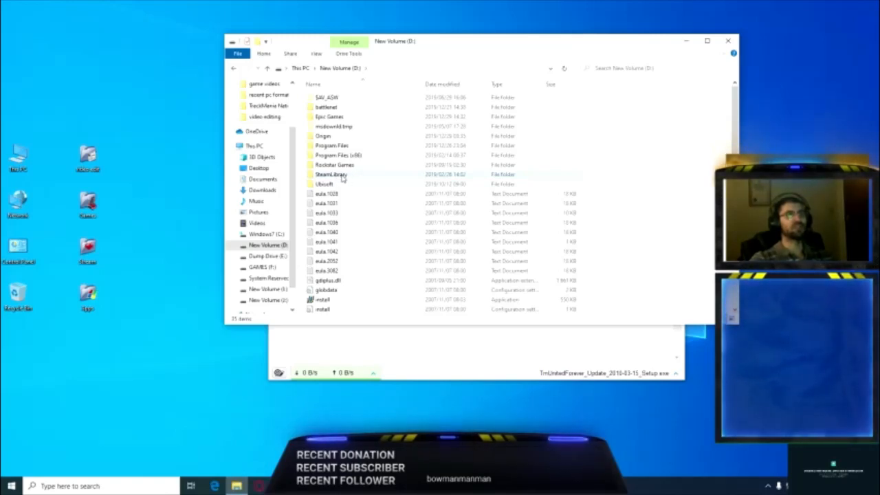
double_click(331, 174)
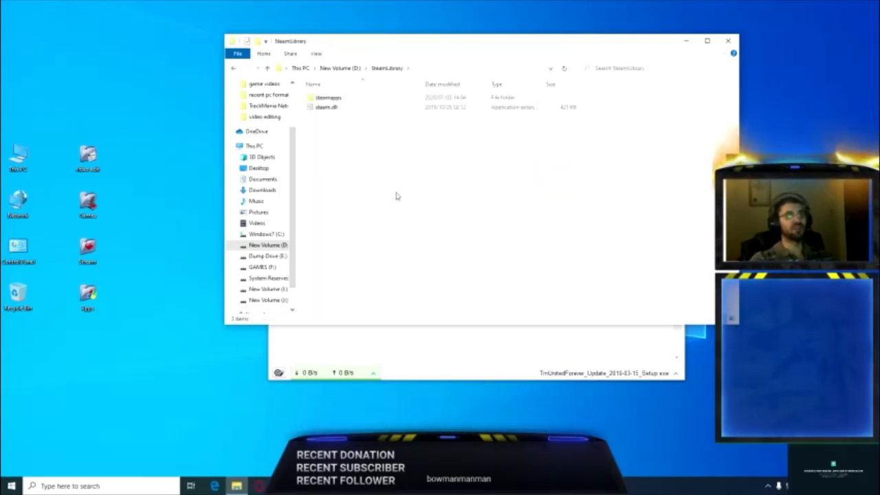
double_click(328, 97)
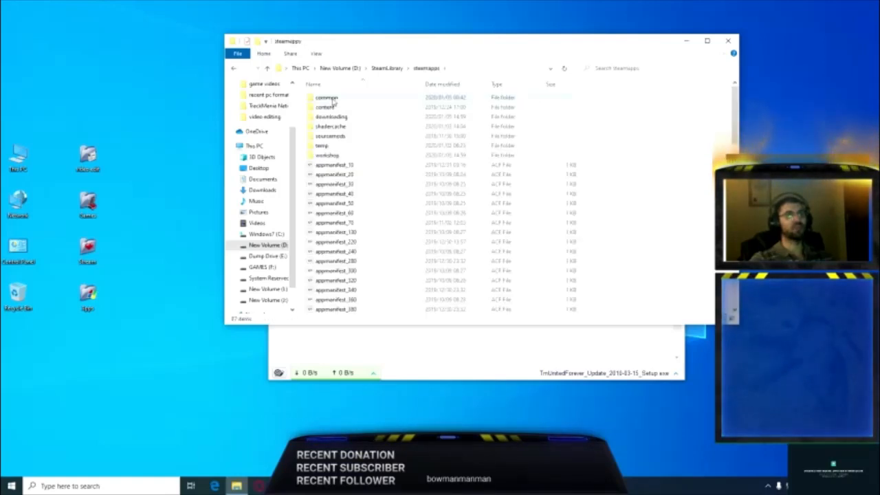
double_click(327, 96)
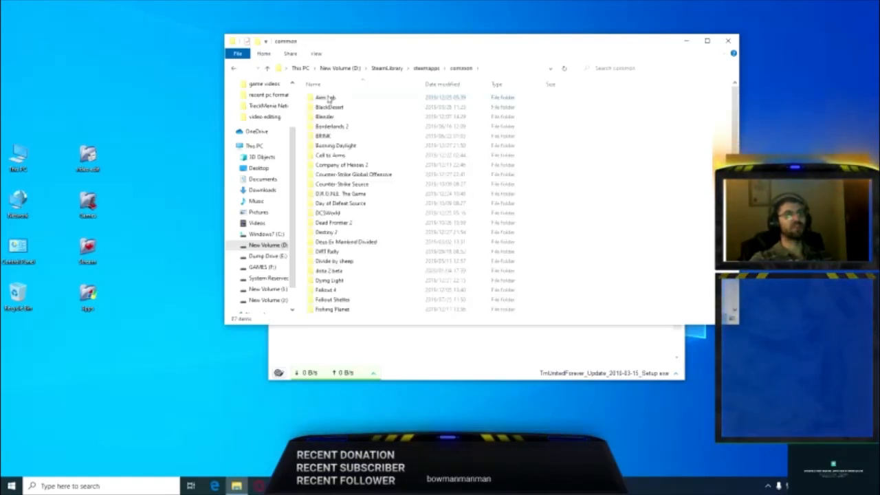
scroll(down, 3)
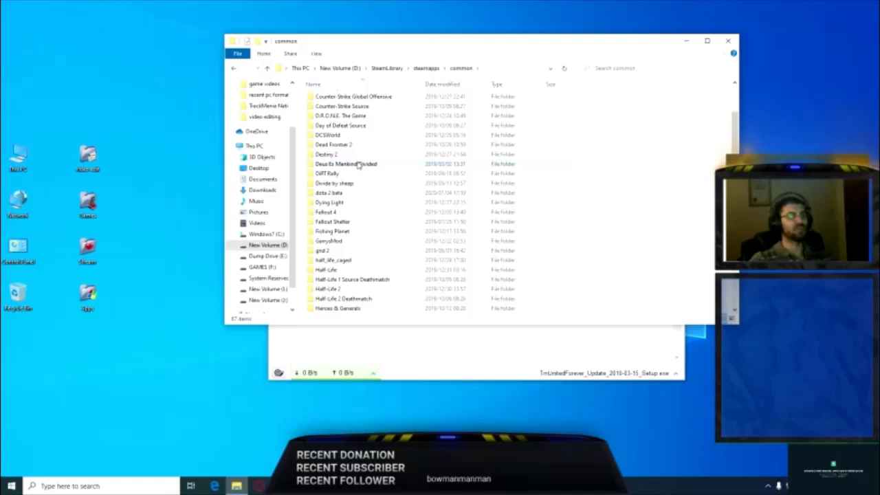
scroll(down, 3)
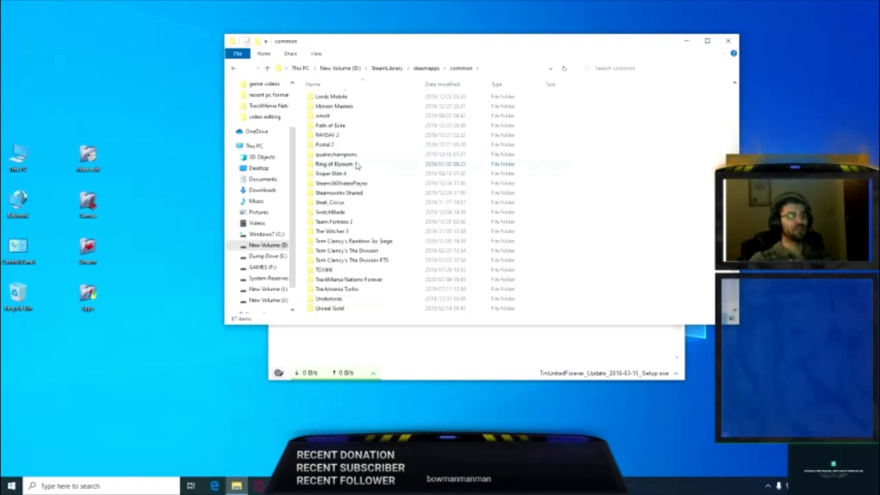
double_click(348, 279)
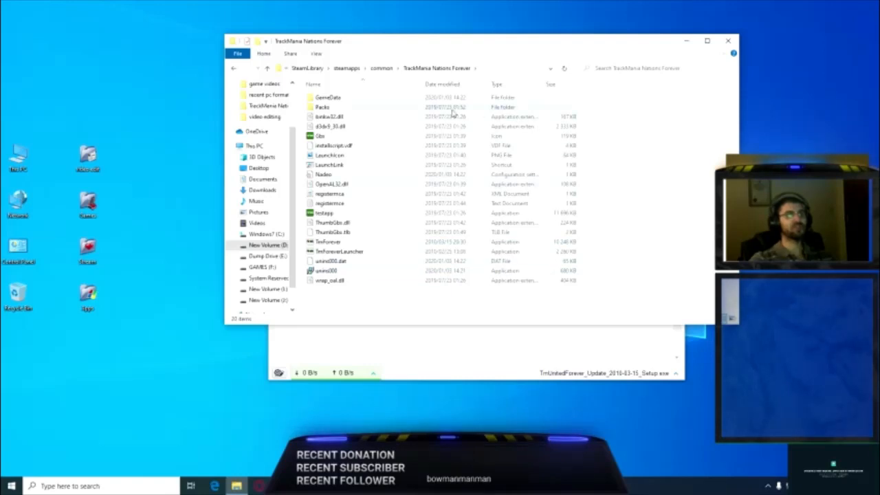
mouse_move(323, 174)
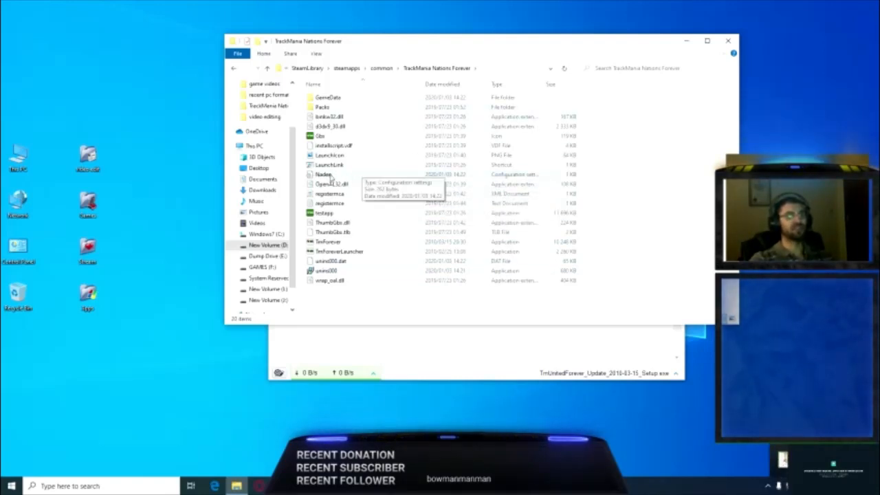
click(323, 174)
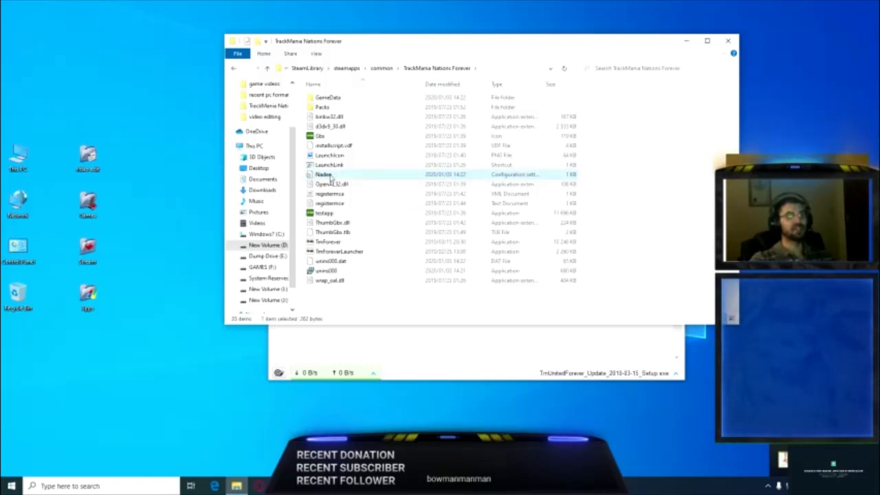
Open the Nadeo configuration file in Notepad via the right-click Edit option
right_click(323, 174)
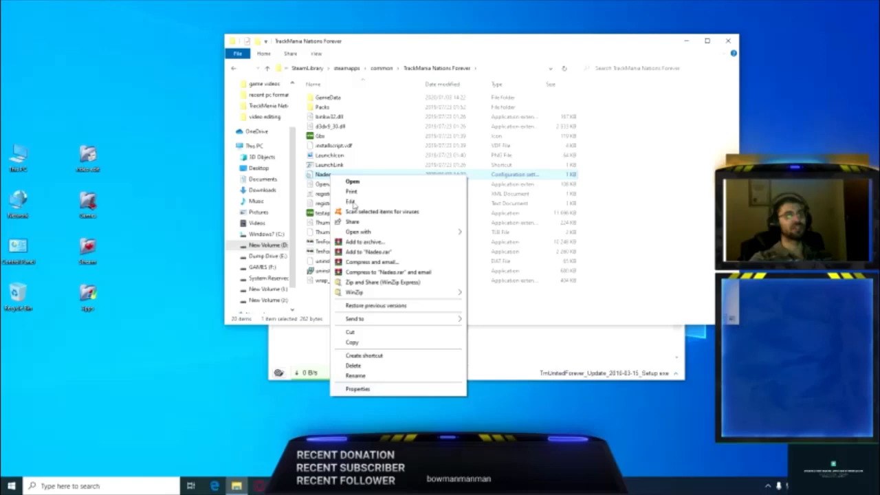
click(350, 201)
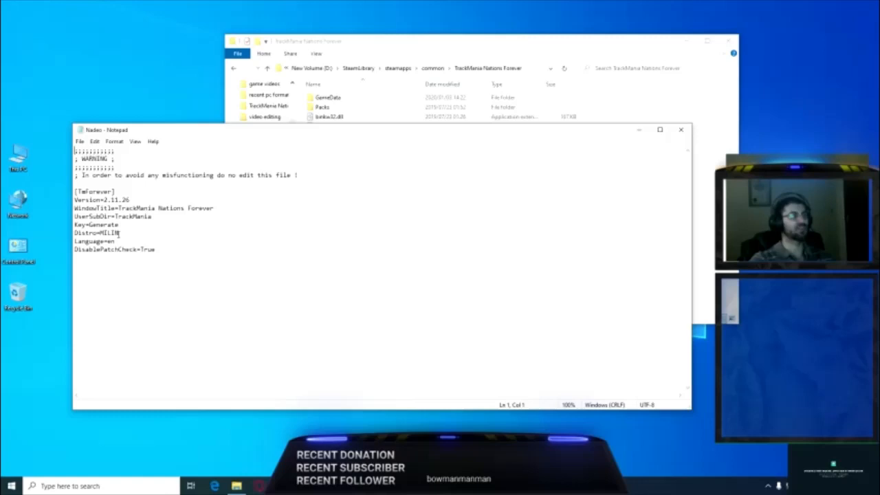
Select the Distro value in the Nadeo file, then close Notepad
double_click(109, 233)
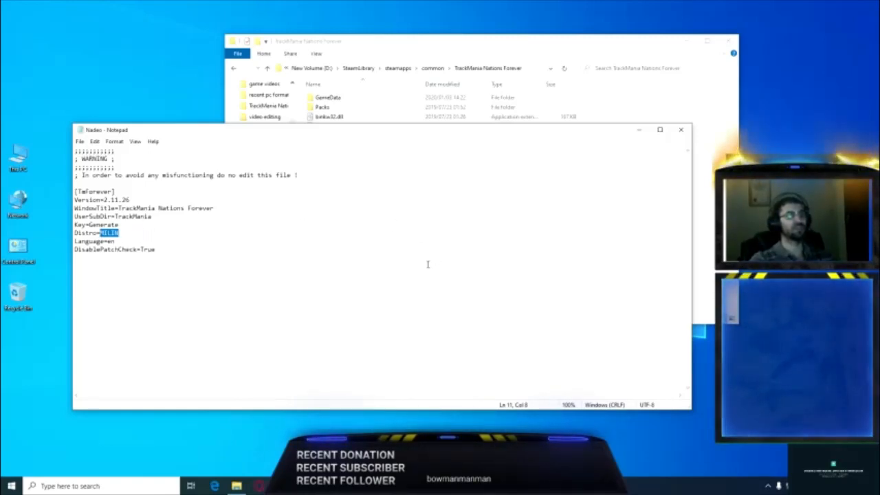
mouse_move(543, 197)
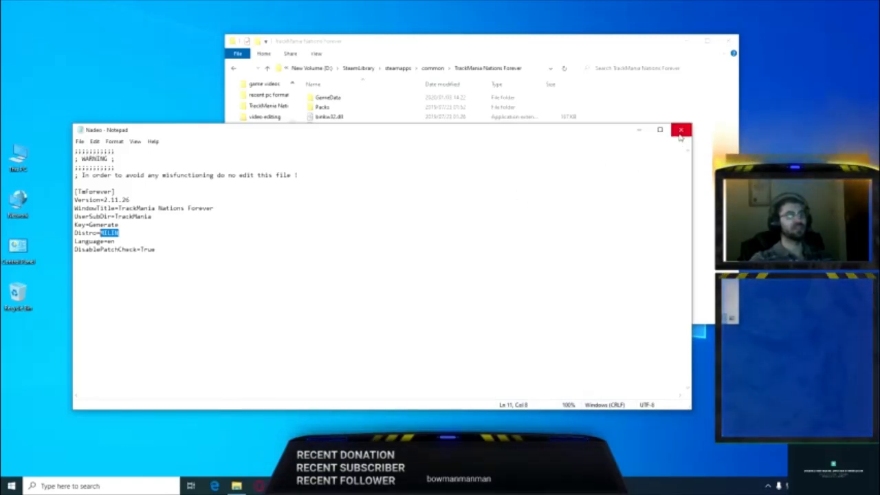
click(681, 129)
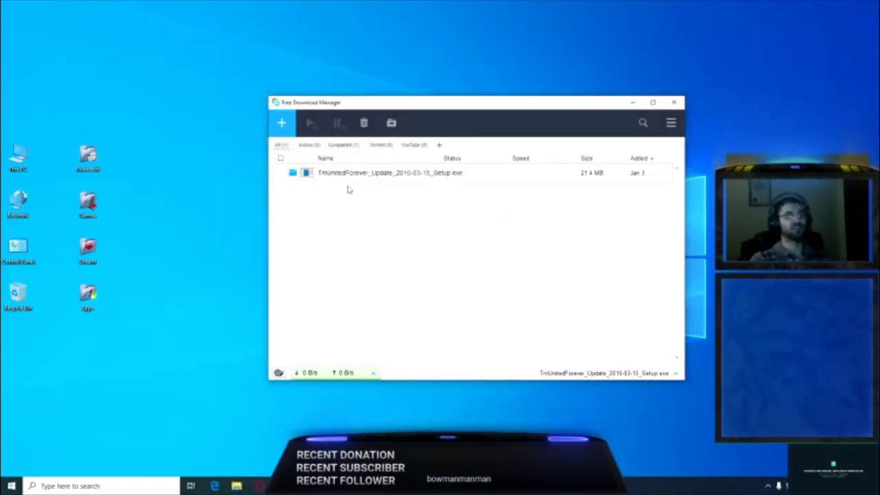
mouse_move(336, 182)
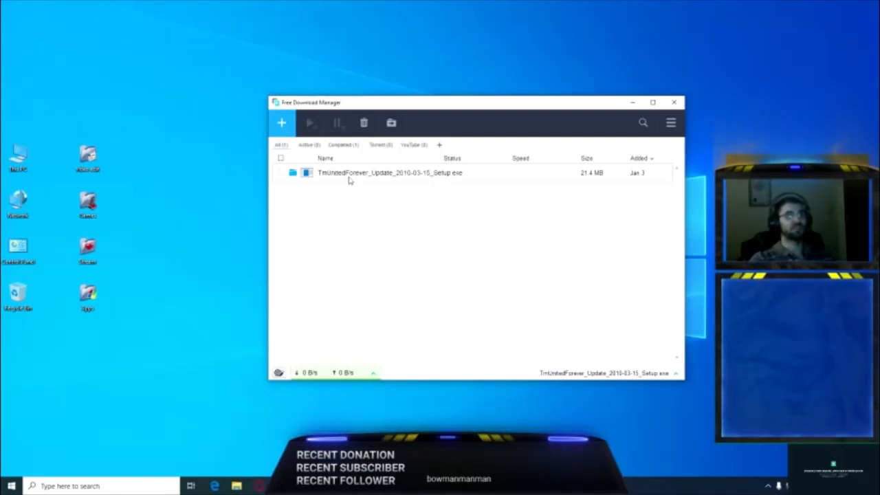
mouse_move(408, 186)
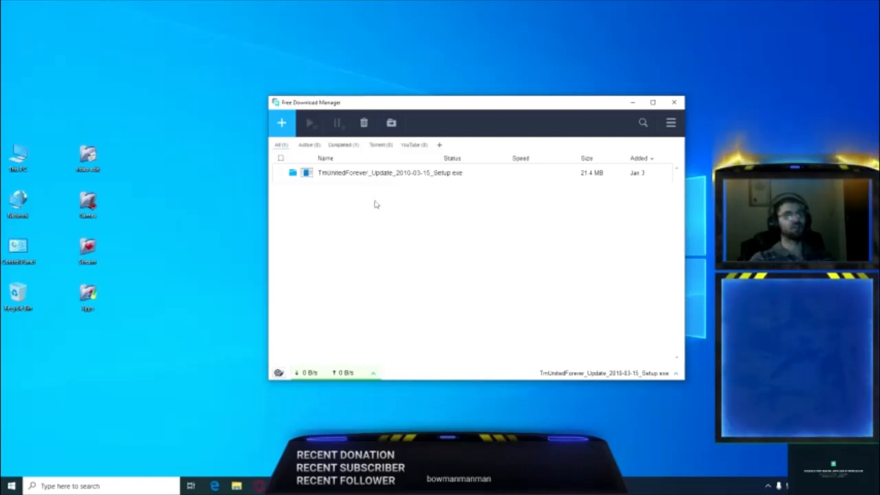
mouse_move(362, 198)
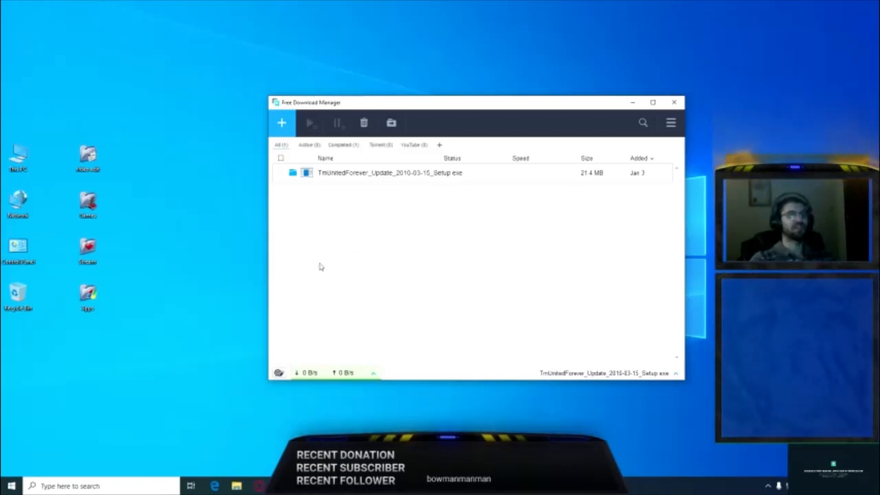
mouse_move(365, 247)
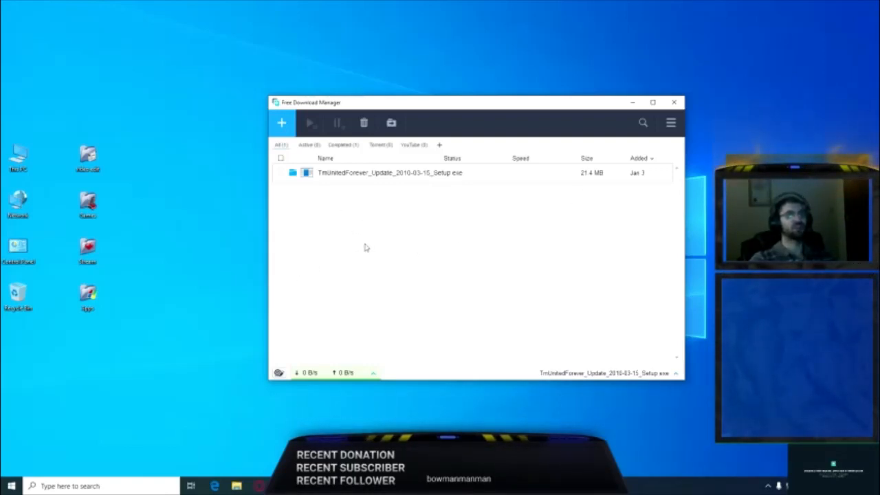
mouse_move(430, 202)
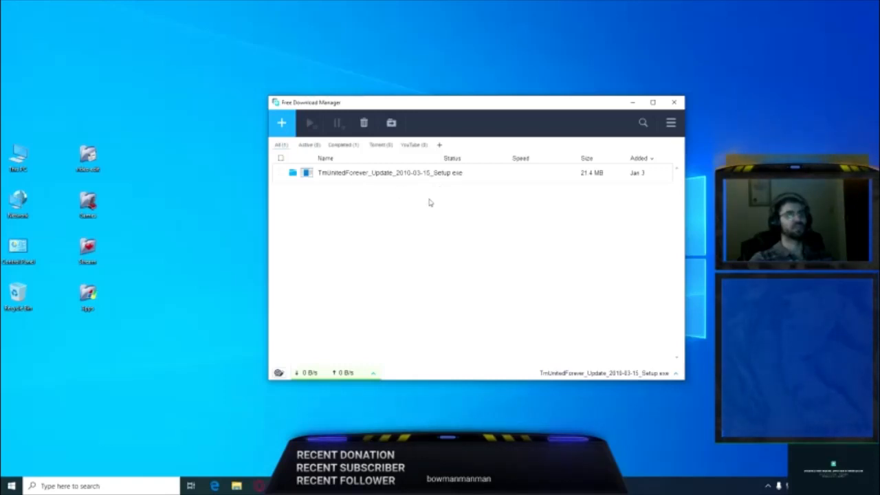
mouse_move(377, 205)
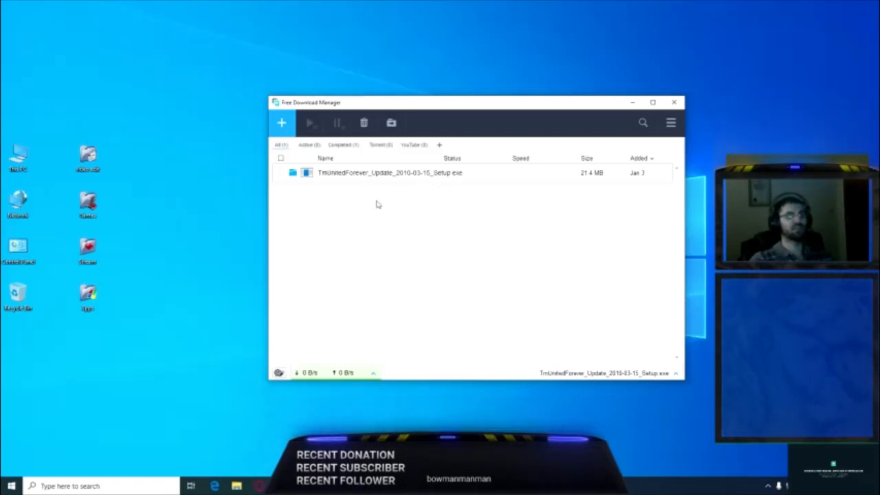
mouse_move(209, 251)
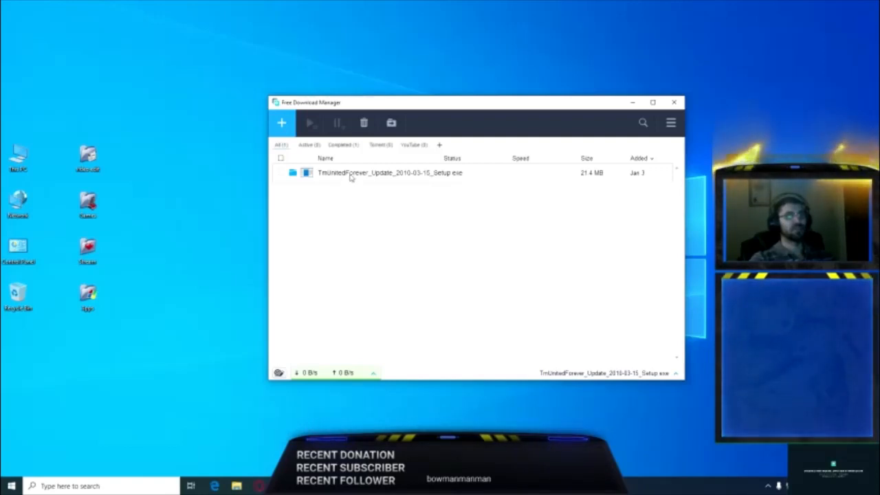
mouse_move(333, 314)
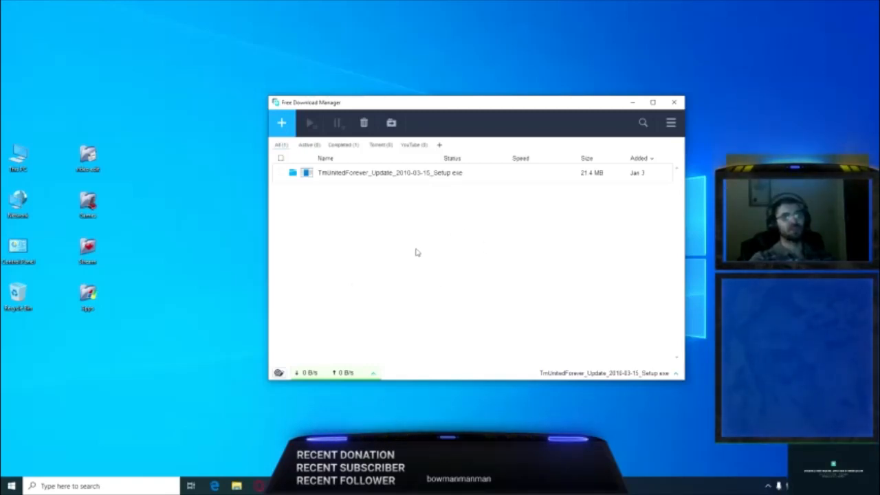
mouse_move(383, 224)
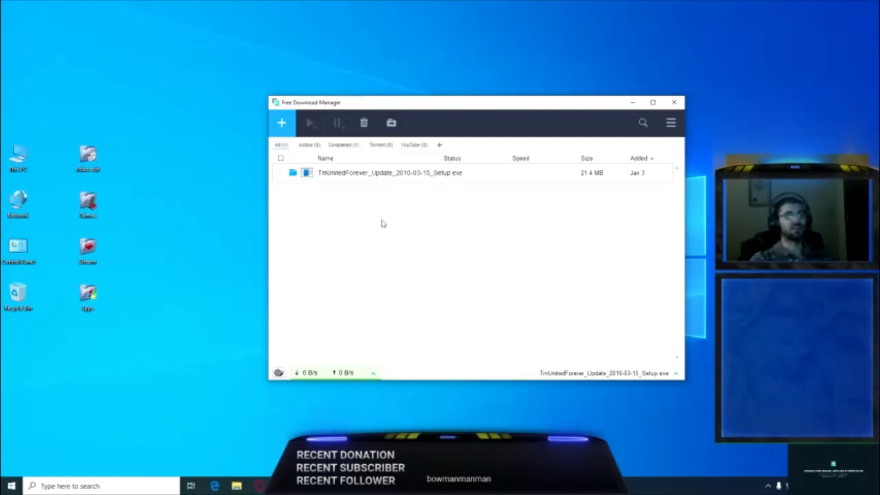
mouse_move(397, 219)
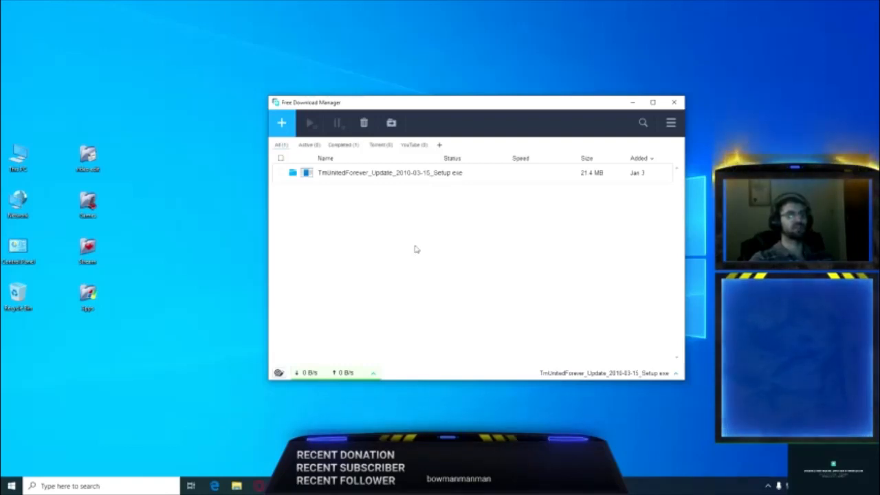
mouse_move(344, 233)
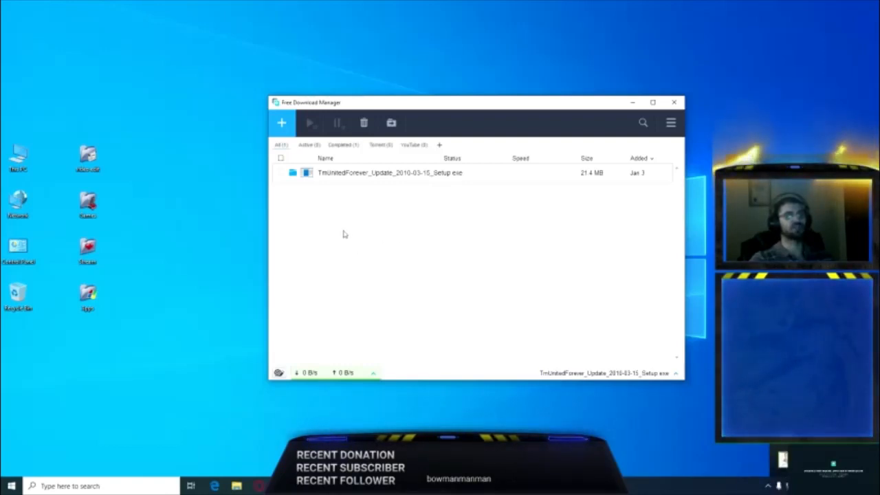
mouse_move(374, 214)
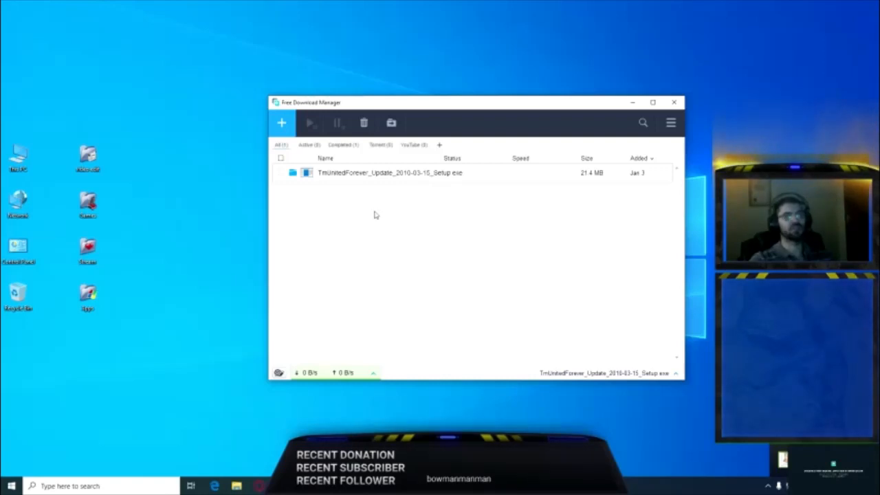
mouse_move(372, 247)
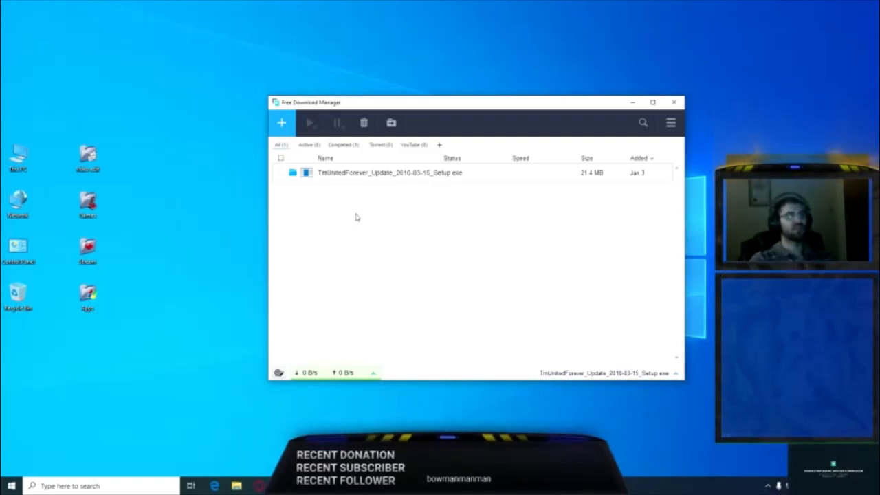
mouse_move(364, 235)
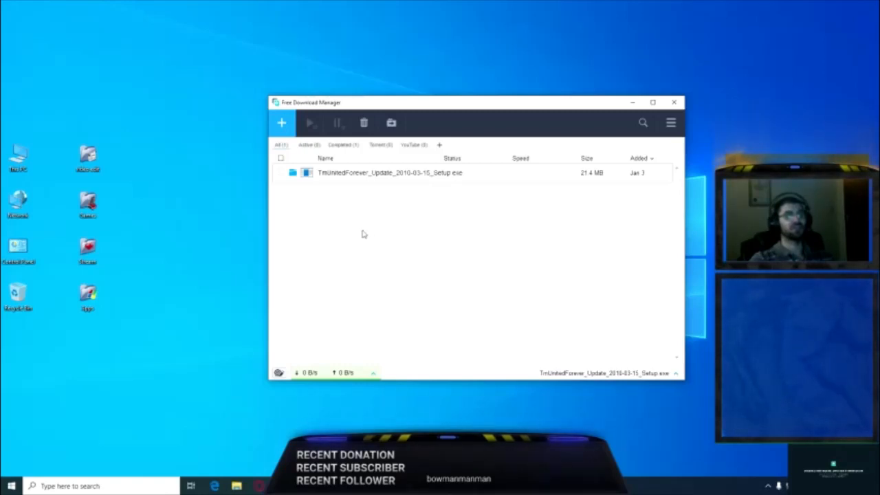
mouse_move(358, 242)
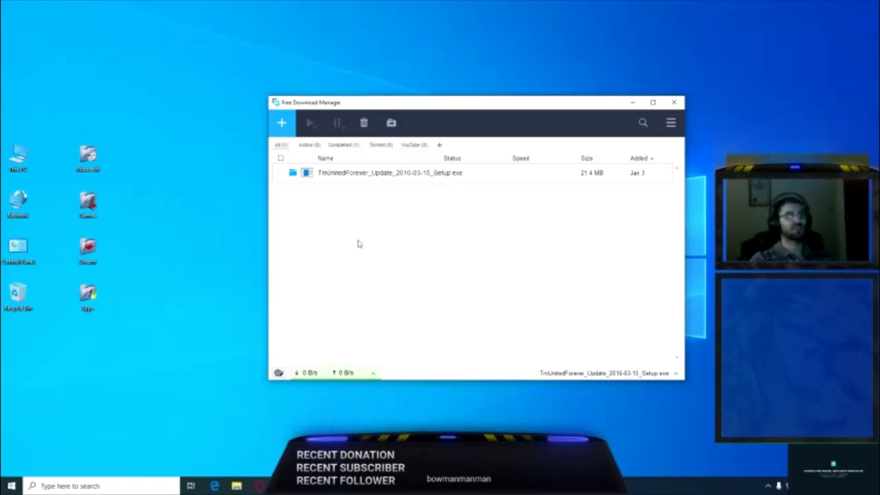
mouse_move(401, 256)
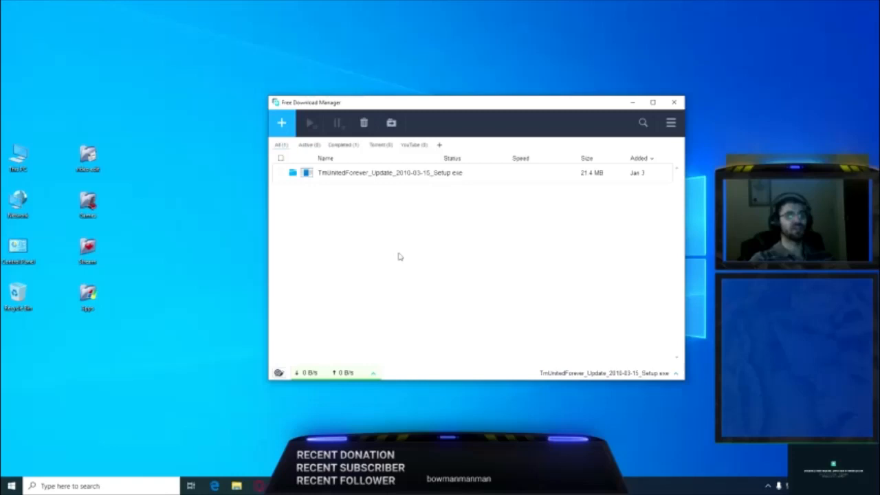
mouse_move(351, 223)
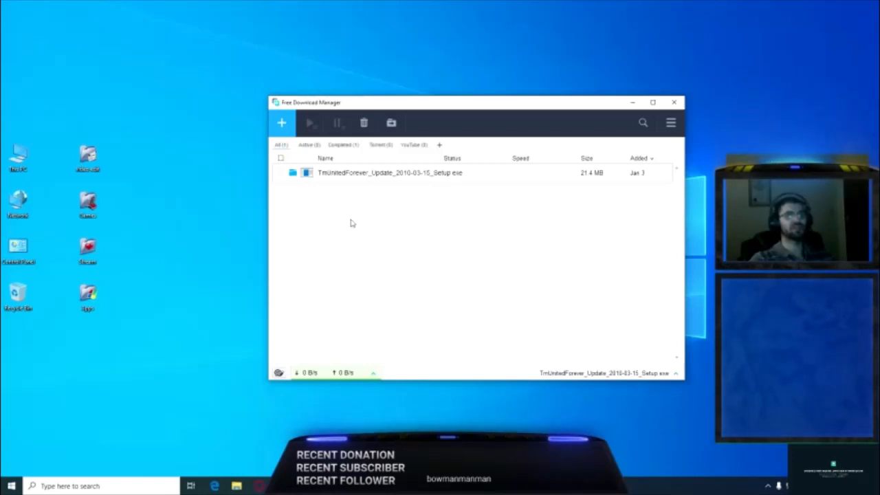
mouse_move(382, 231)
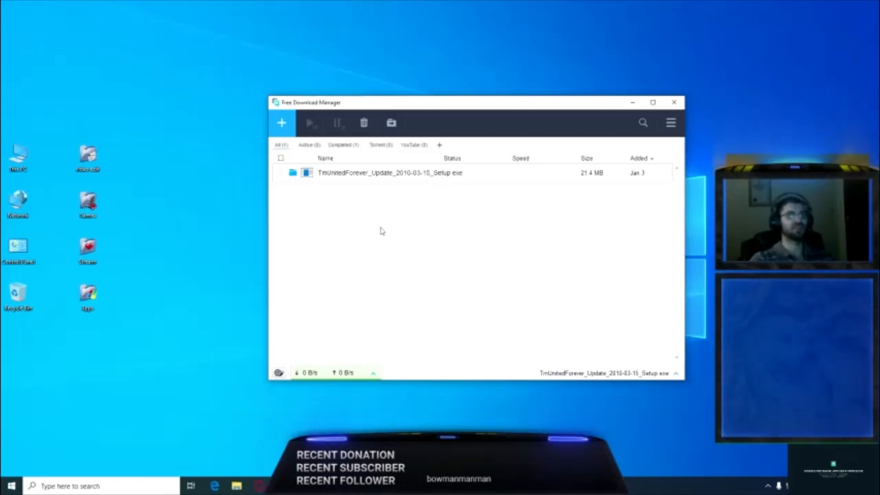
mouse_move(455, 218)
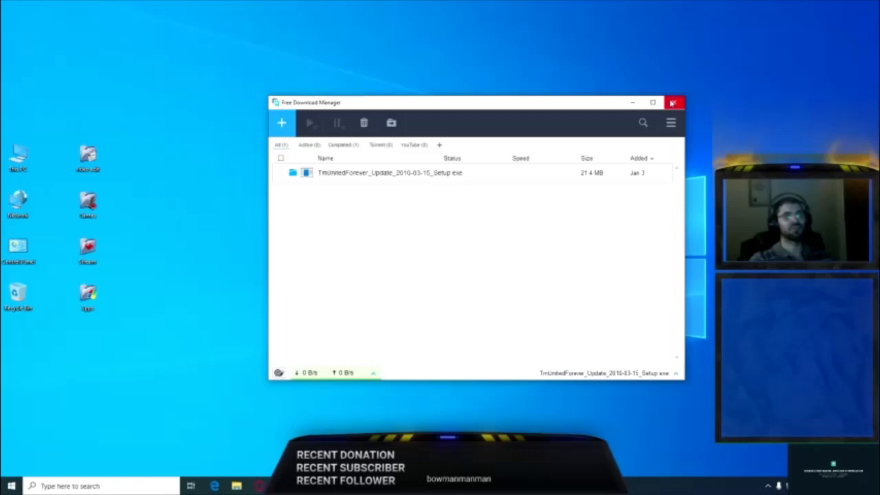
mouse_move(423, 353)
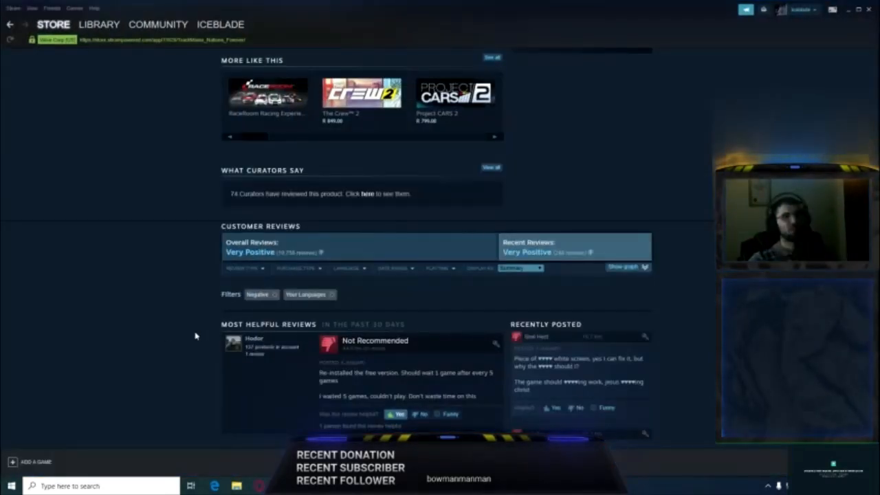
Scroll the TrackMania Nations Forever store page to its overview showing the game is in the library
scroll(down, 3)
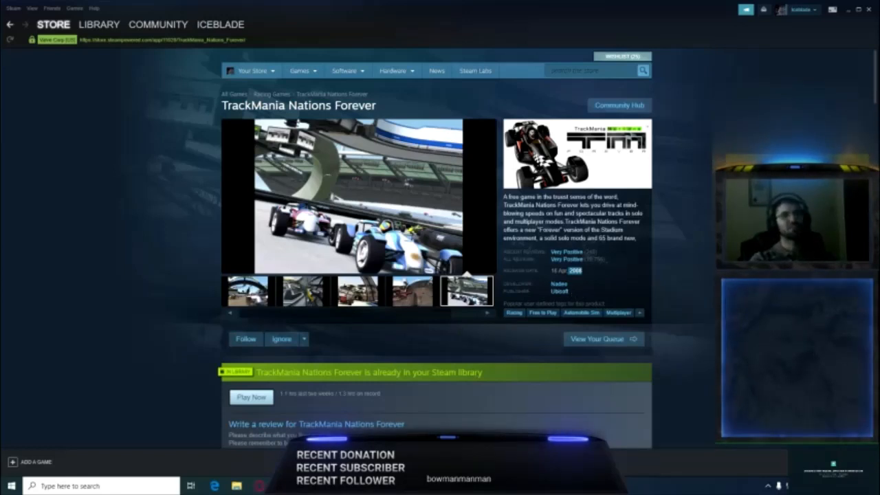
mouse_move(108, 211)
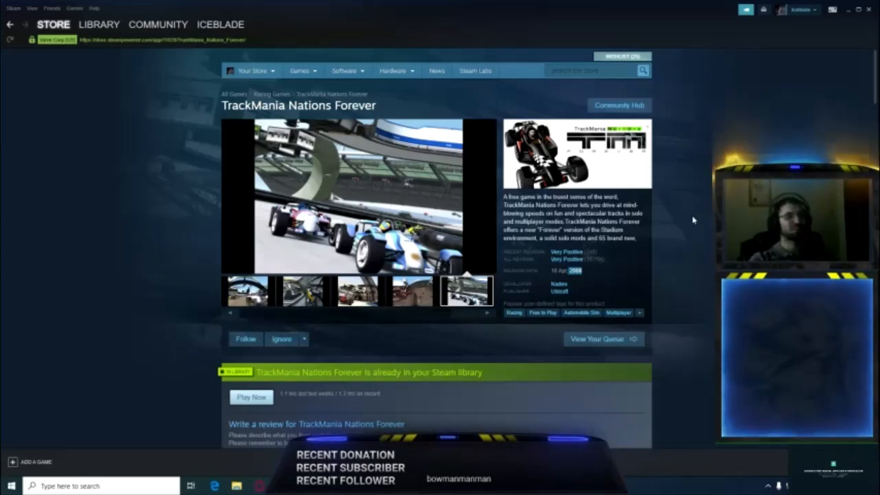
mouse_move(102, 173)
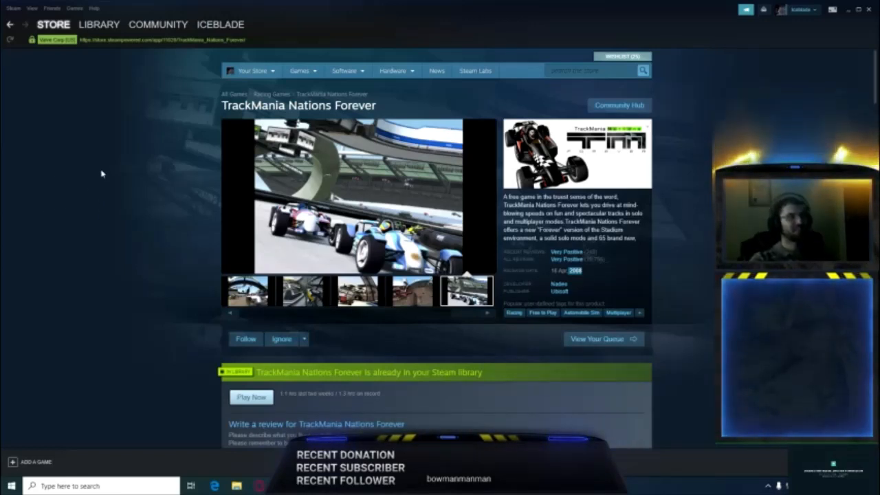